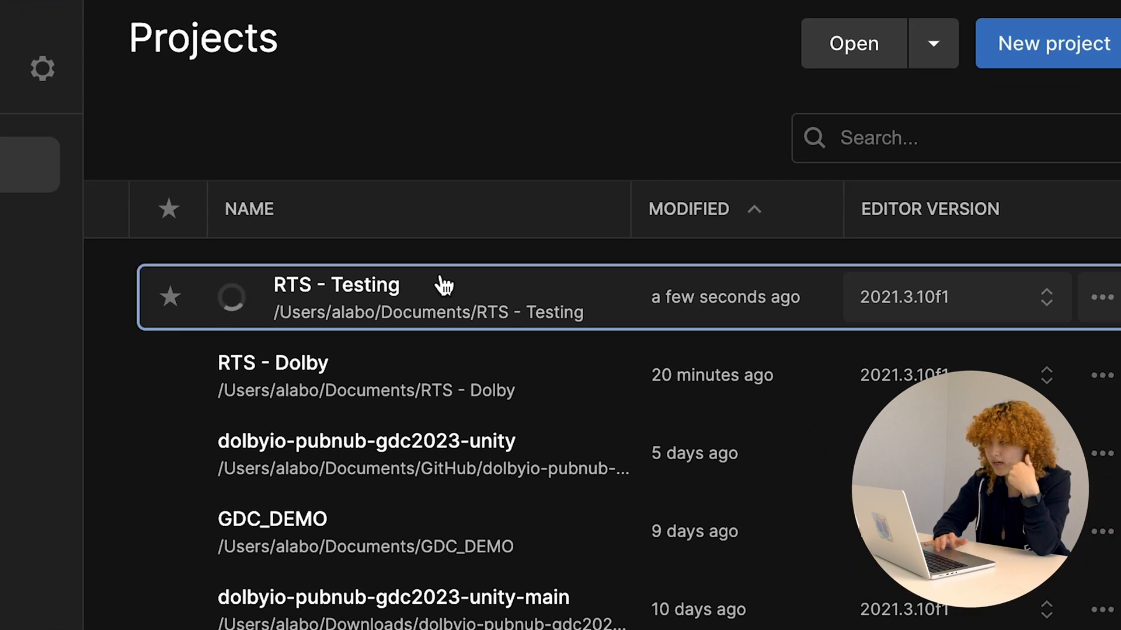
Launch the RTS - Testing project from Unity Hub's Projects list
double_click(337, 285)
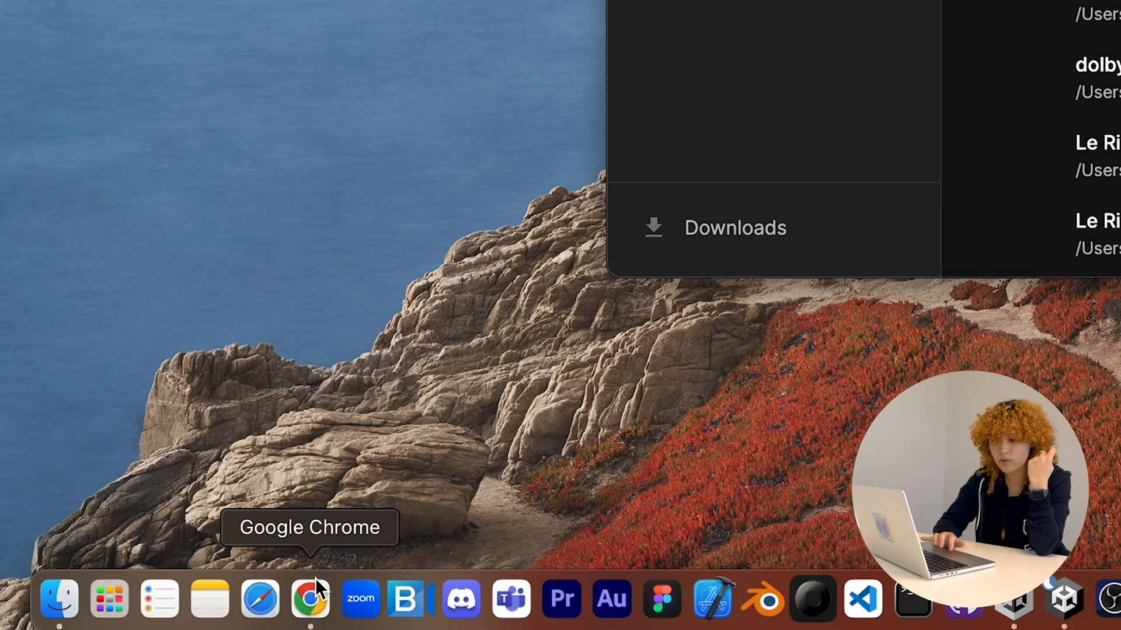
Go to streaming.dolby.io in Chrome and view the Testing RTS publish token
left_click(309, 599)
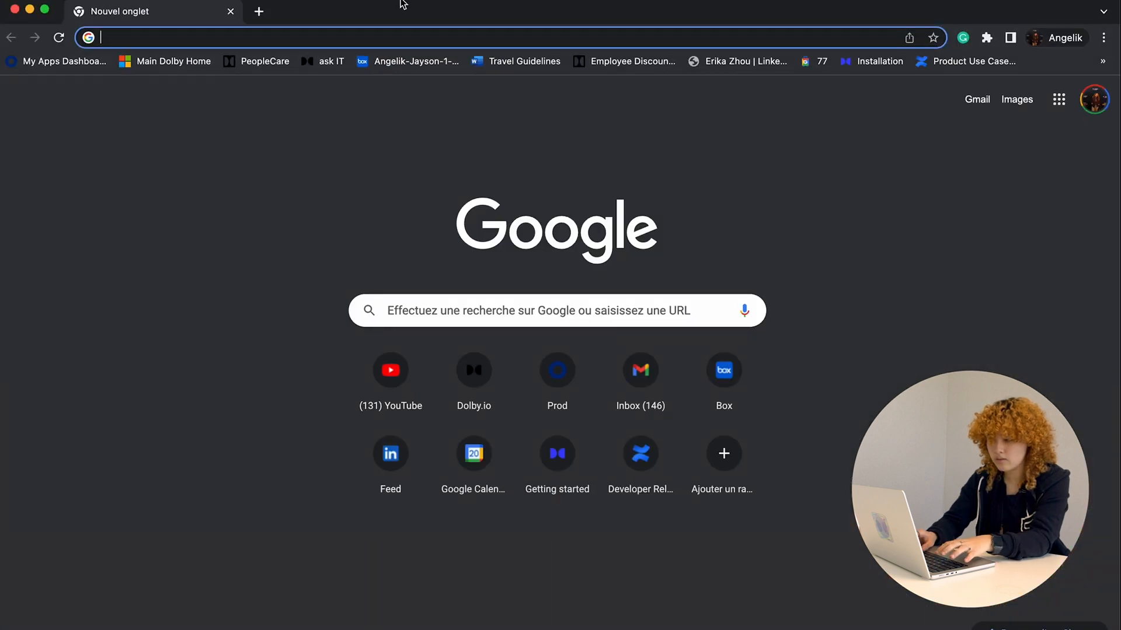
left_click(473, 371)
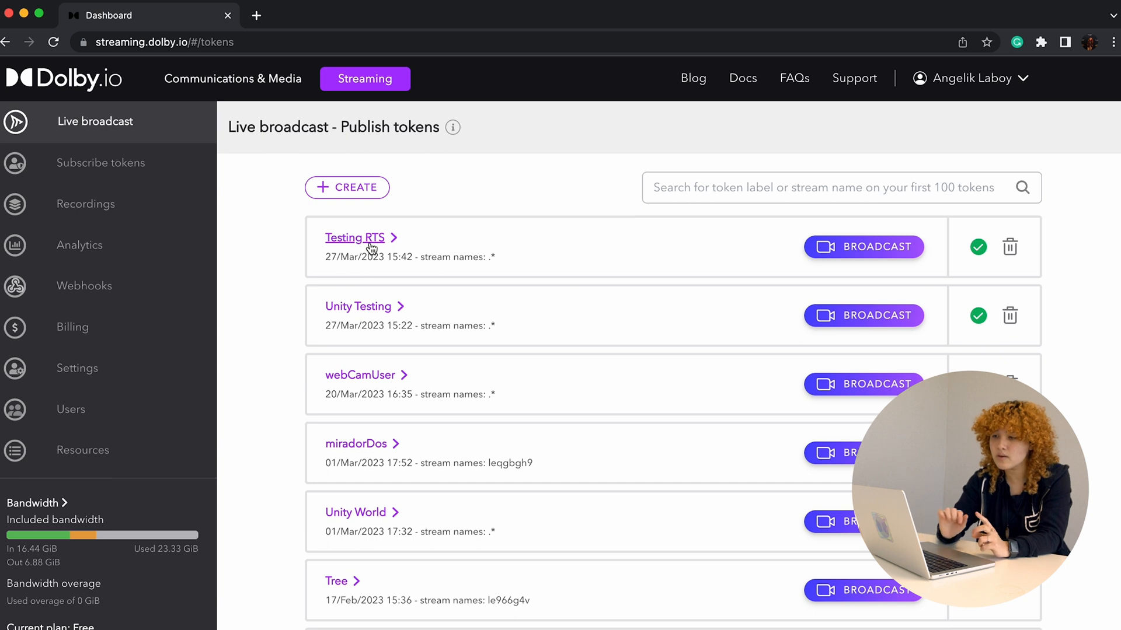
left_click(355, 237)
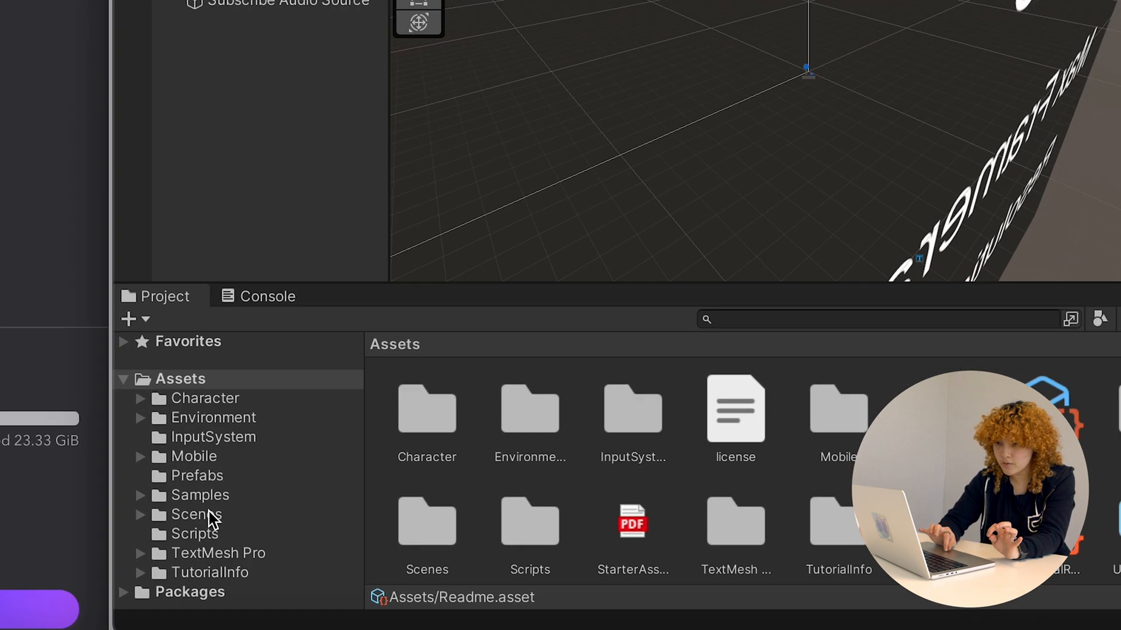
Load the Playground scene from Assets > Scenes, play-test the walking character, then stop
double_click(196, 514)
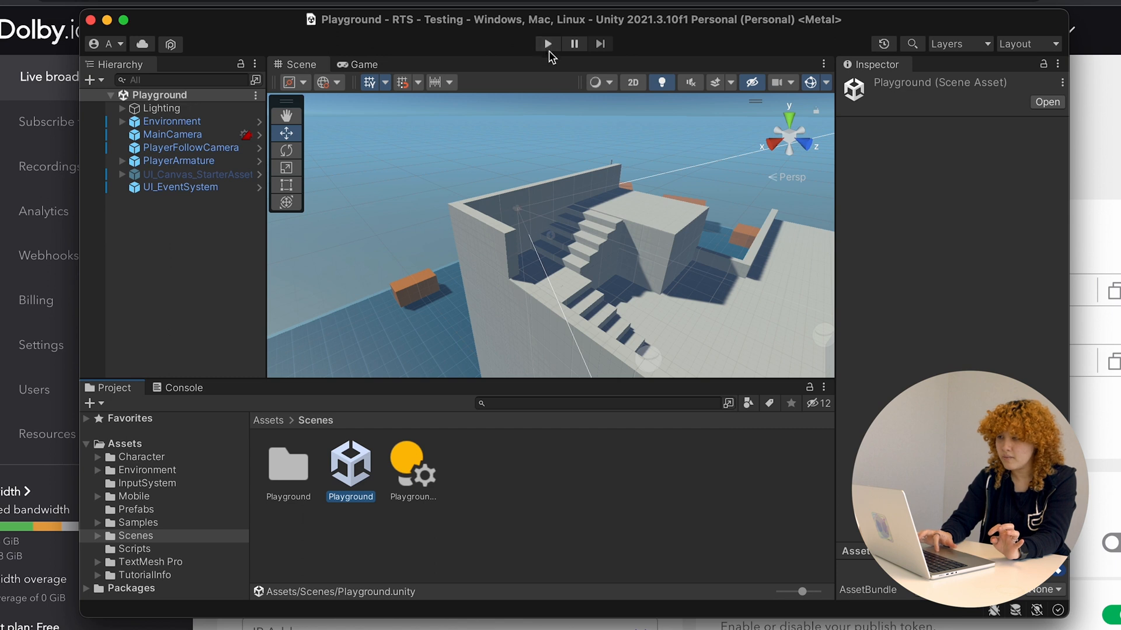
left_click(548, 43)
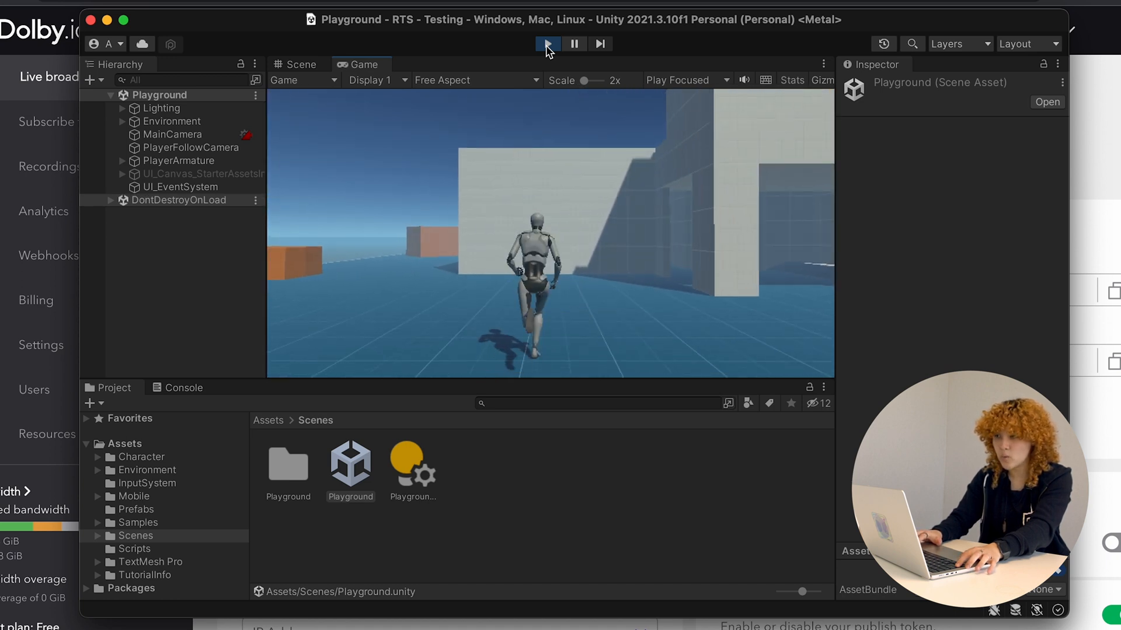
left_click(548, 43)
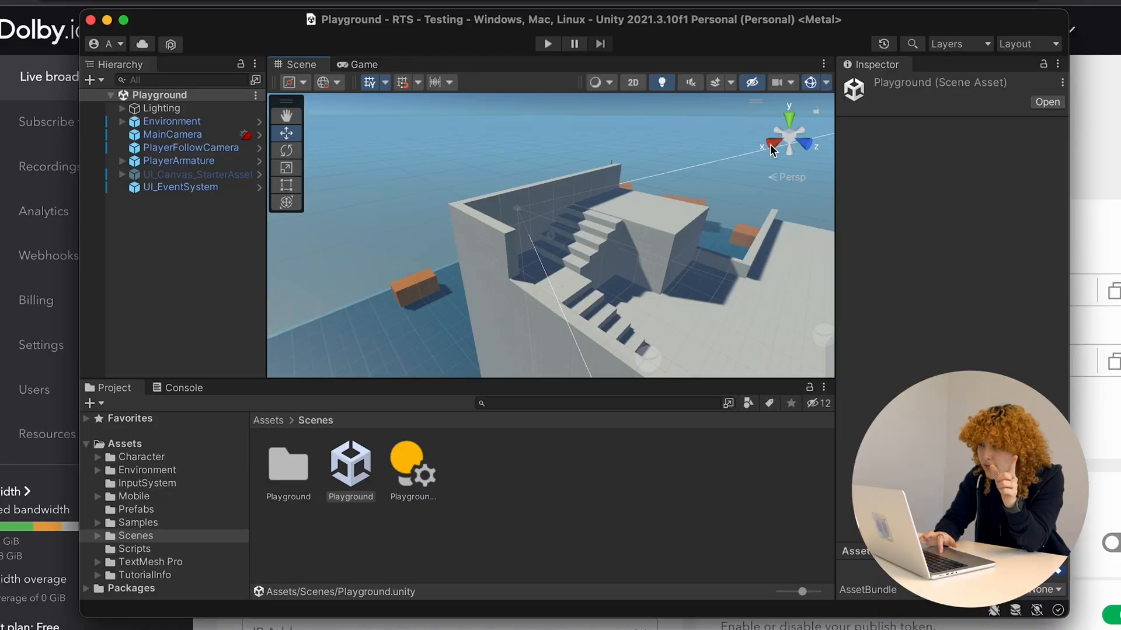
Switch to a right-side view, select MainCamera and collapse its Camera component
left_click(816, 135)
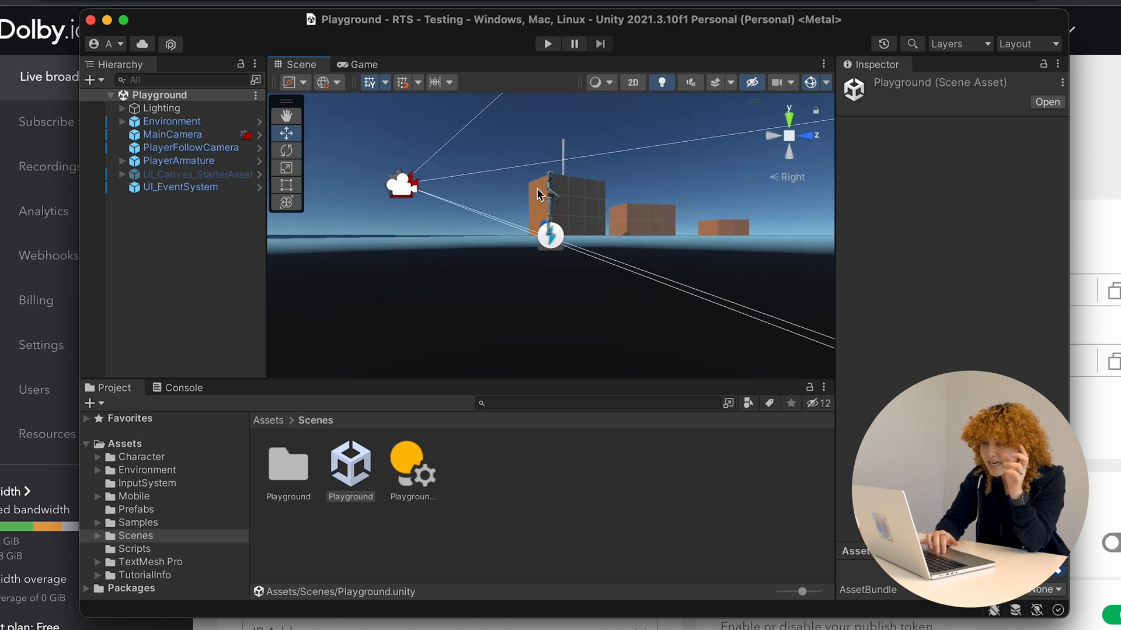
mouse_move(562, 211)
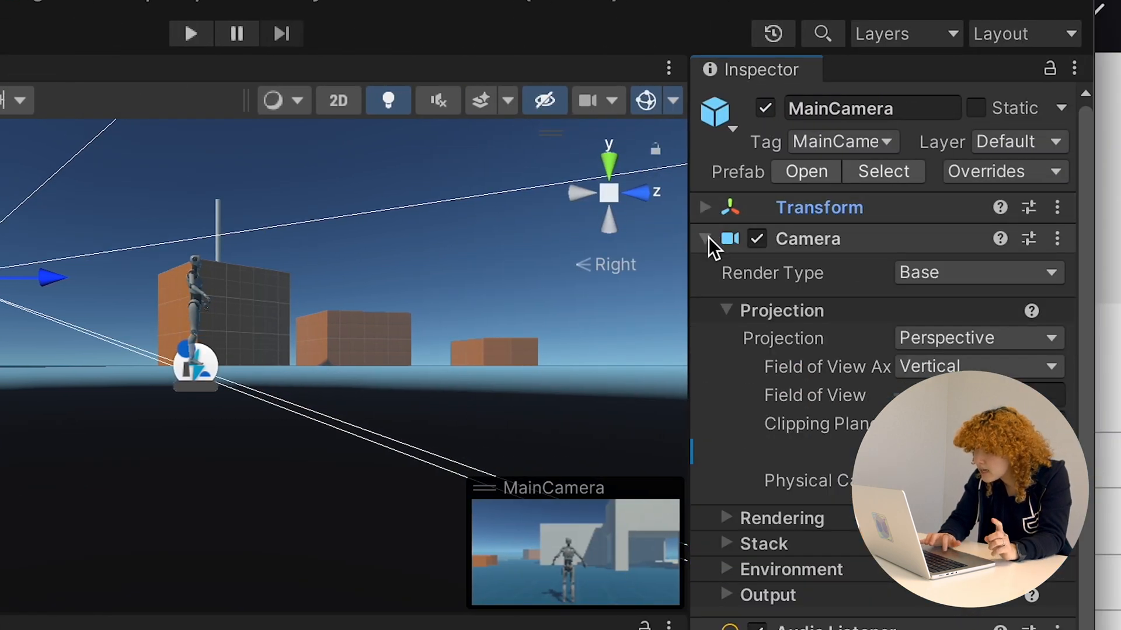
left_click(705, 238)
type("renderer")
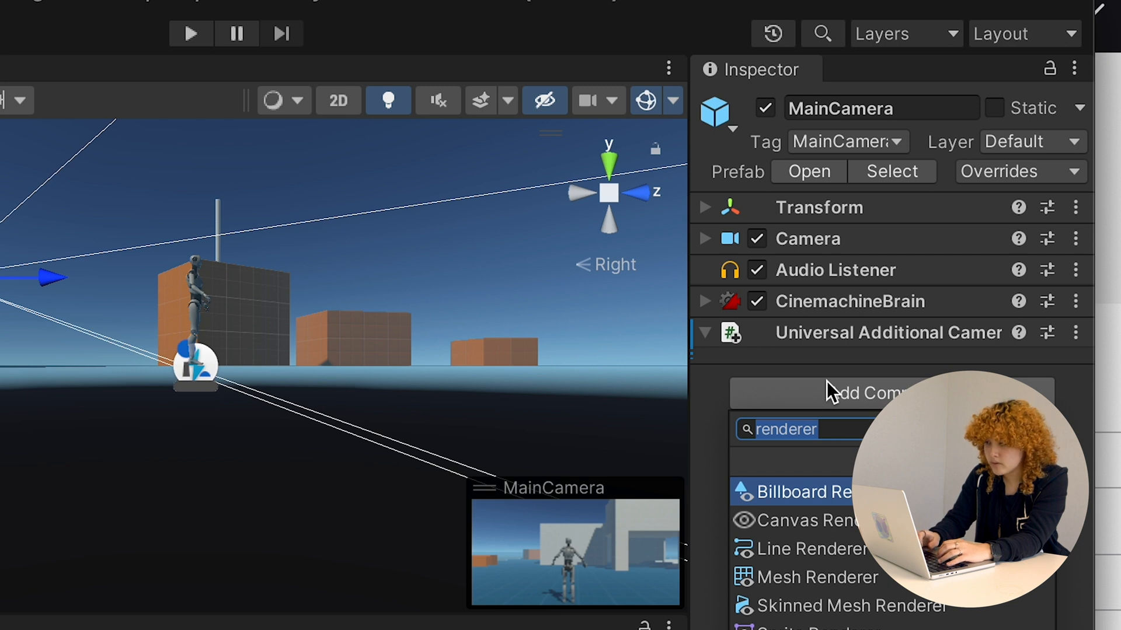
Add an Mc Publisher script to MainCamera with Stream Name 'publishingWorld' and start picking credentials
type("mc")
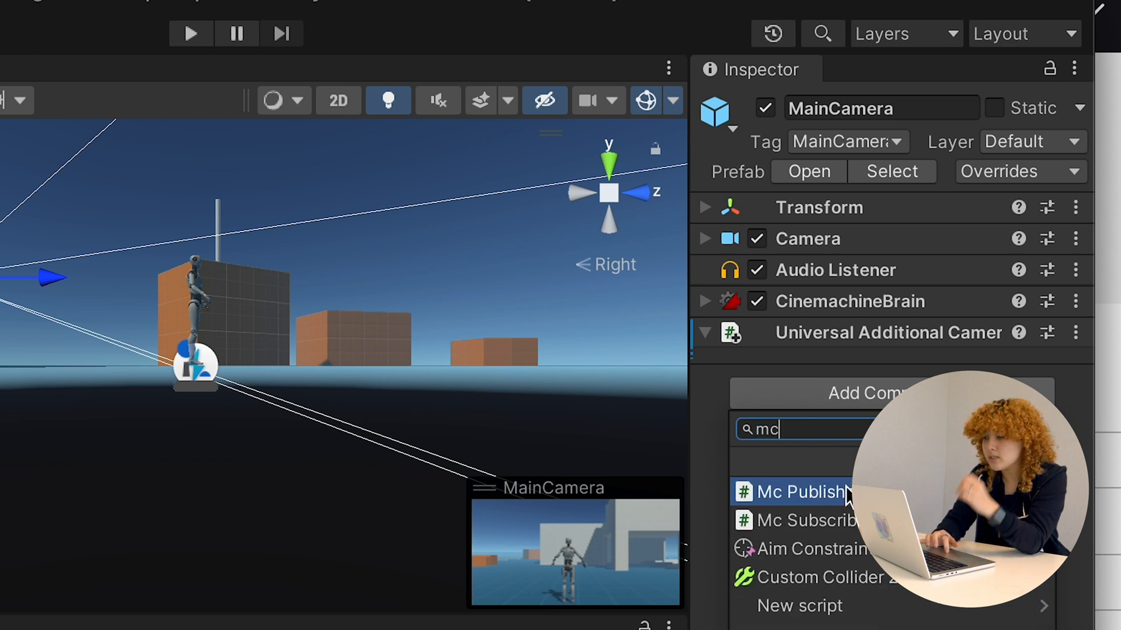
left_click(801, 491)
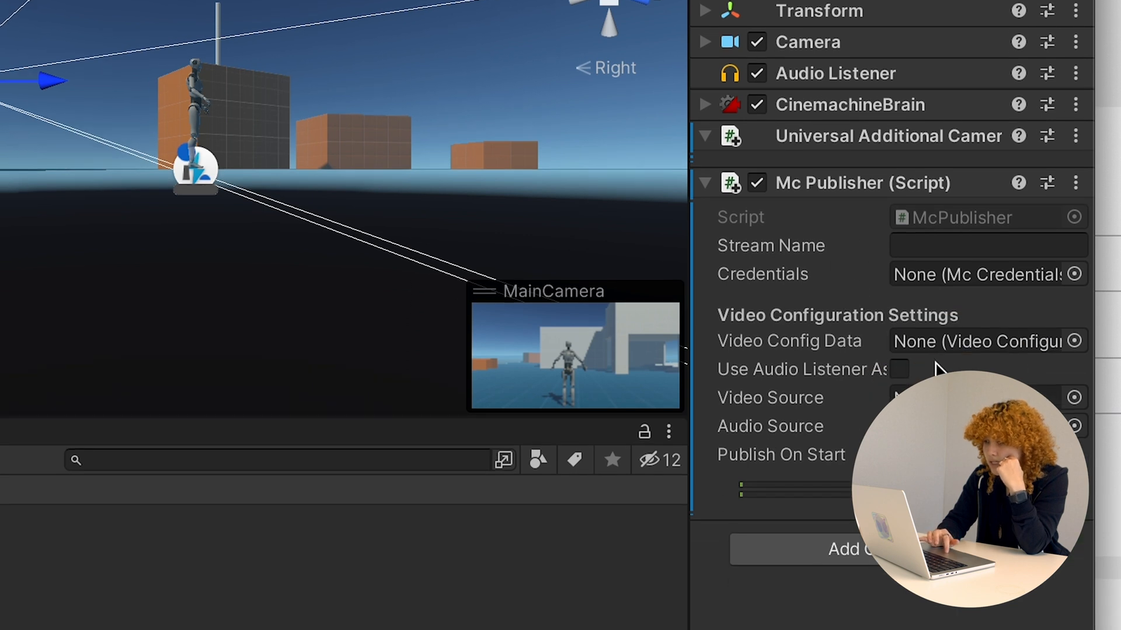
mouse_move(930, 317)
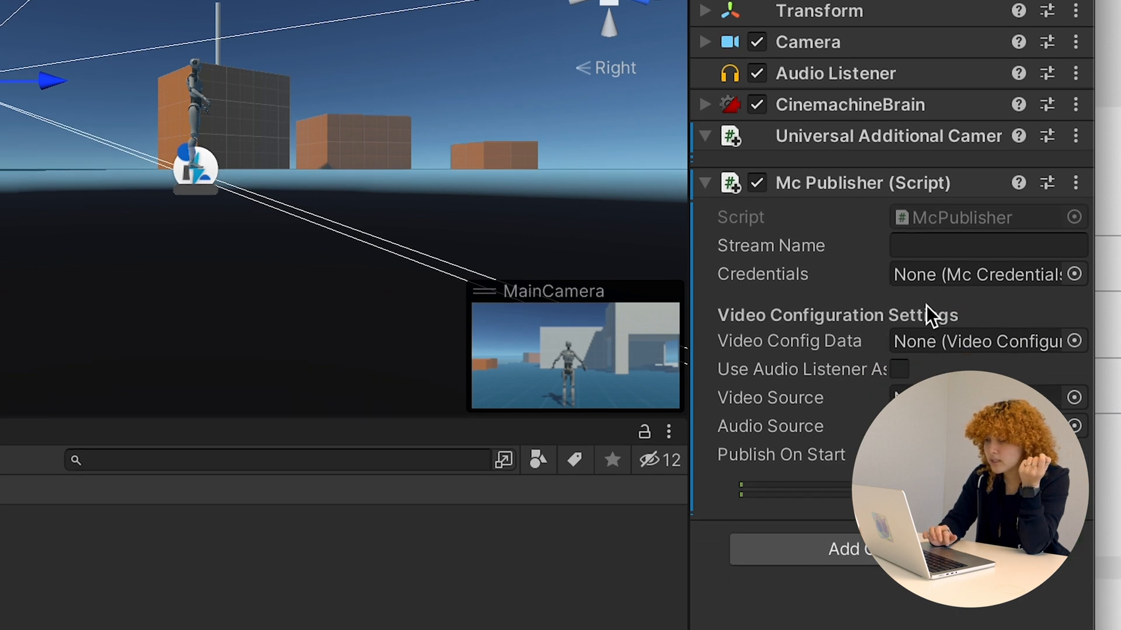
left_click(988, 245)
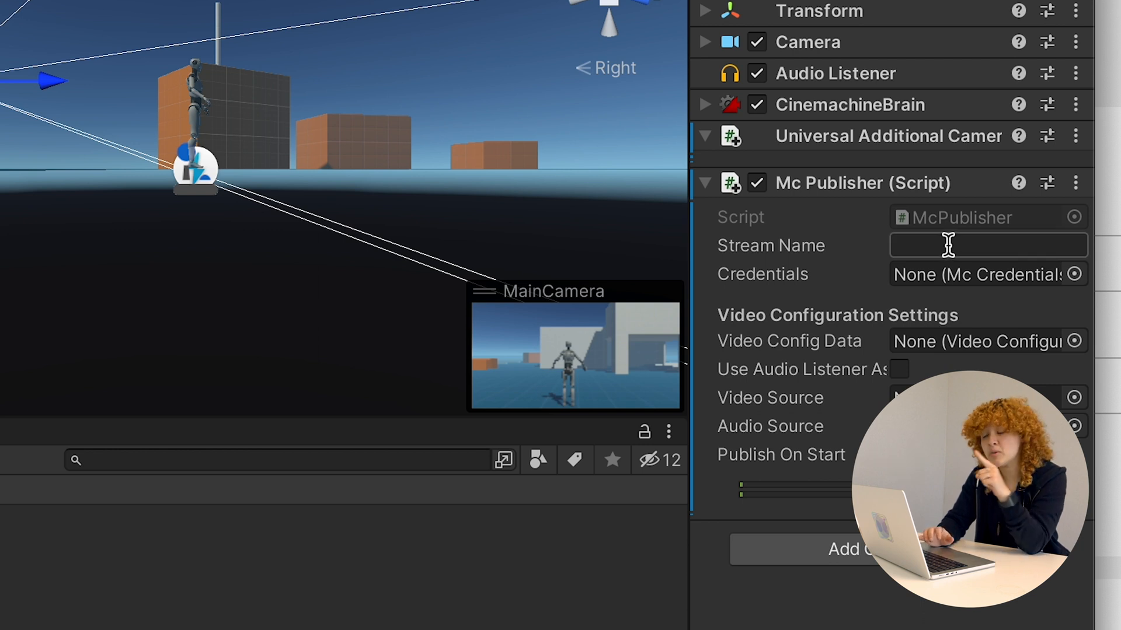
left_click(989, 245)
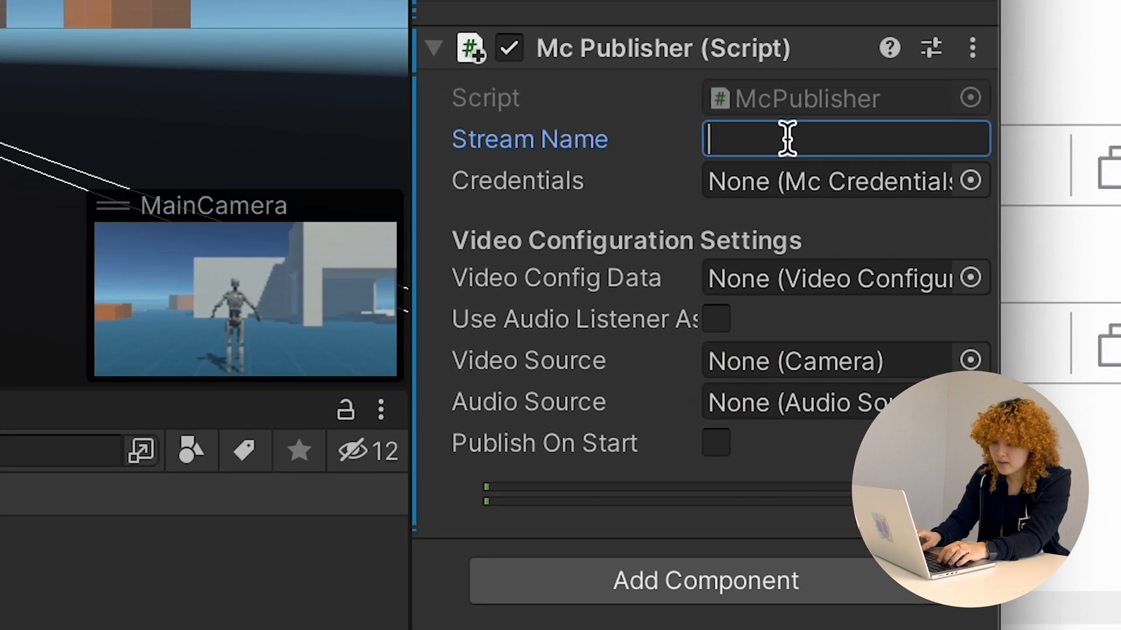
type("publishingWorld")
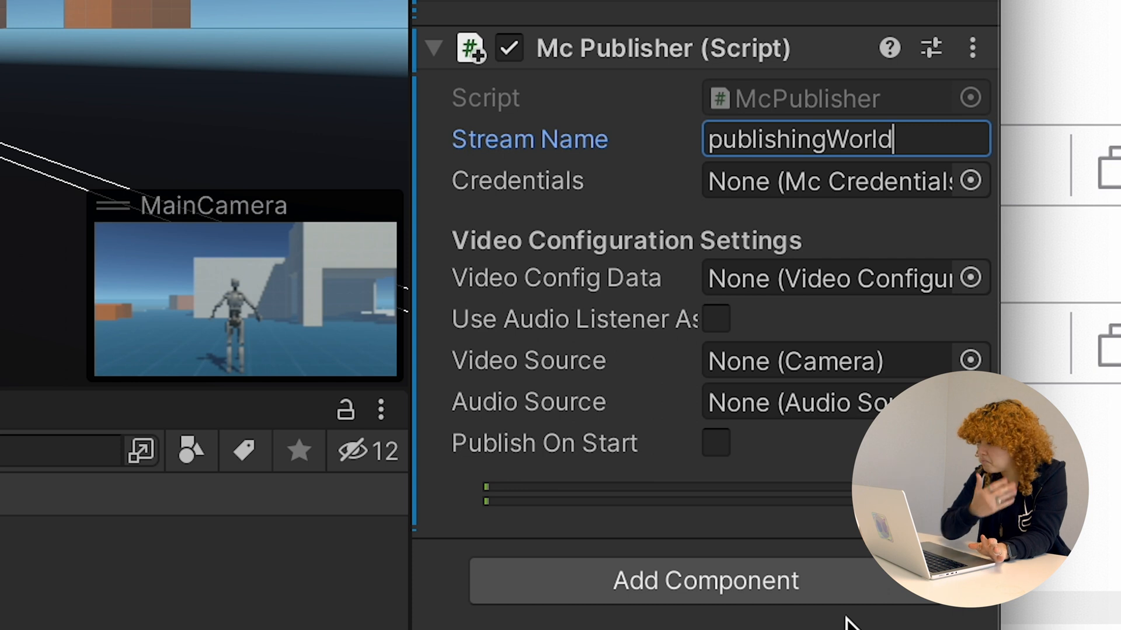
mouse_move(851, 193)
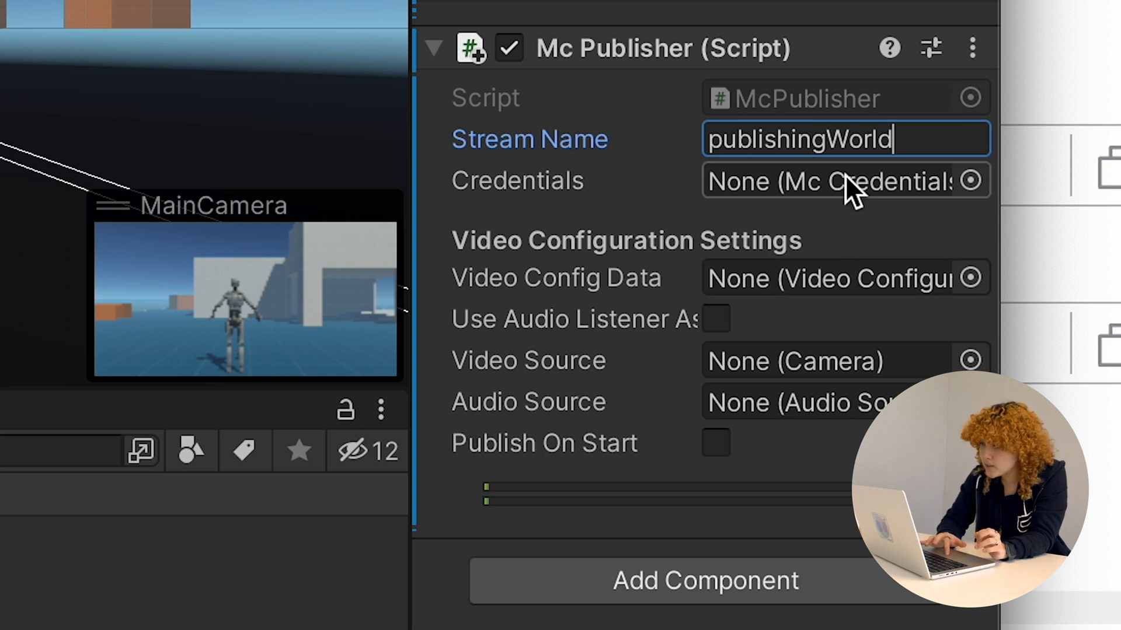
left_click(970, 179)
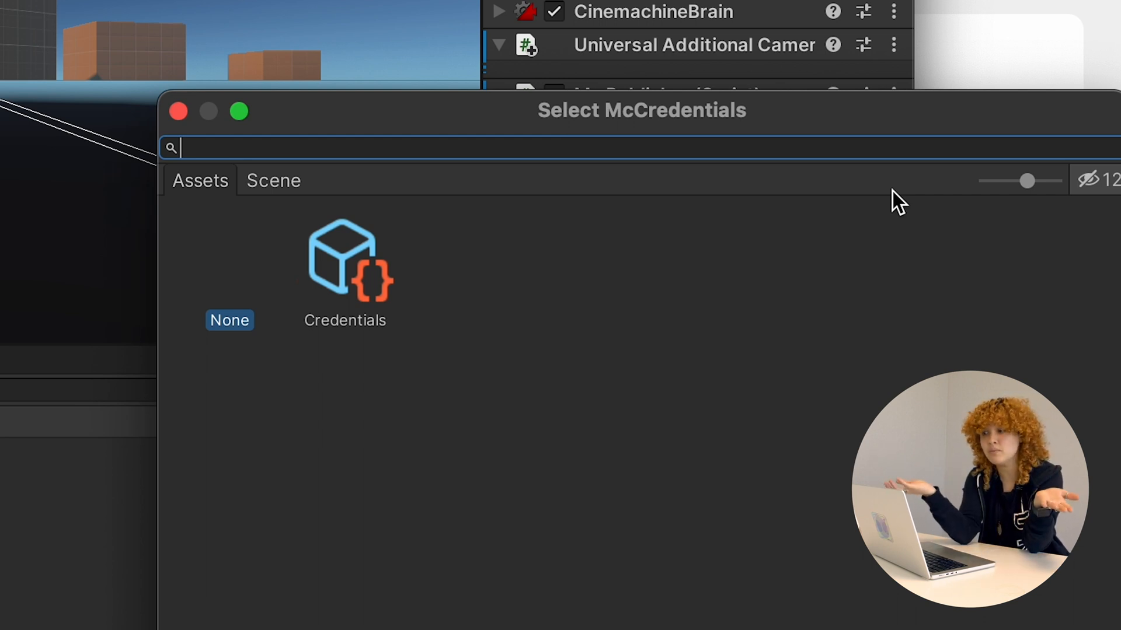
mouse_move(495, 107)
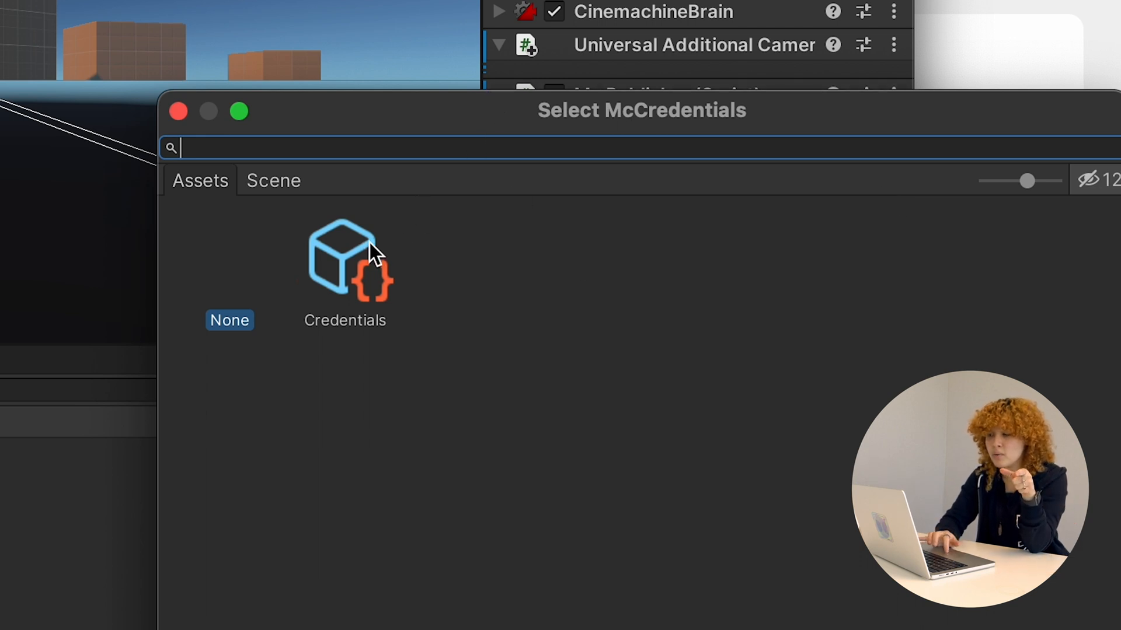
Assign the Credentials asset and the Millicast sample Video Configuration as video config data
left_click(345, 257)
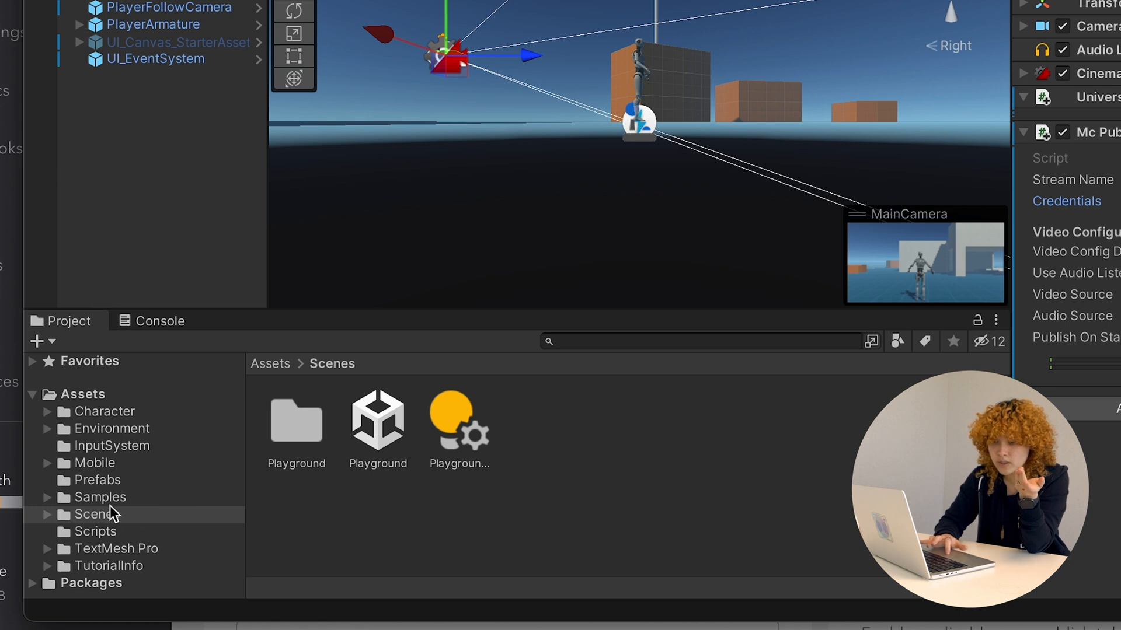
left_click(100, 498)
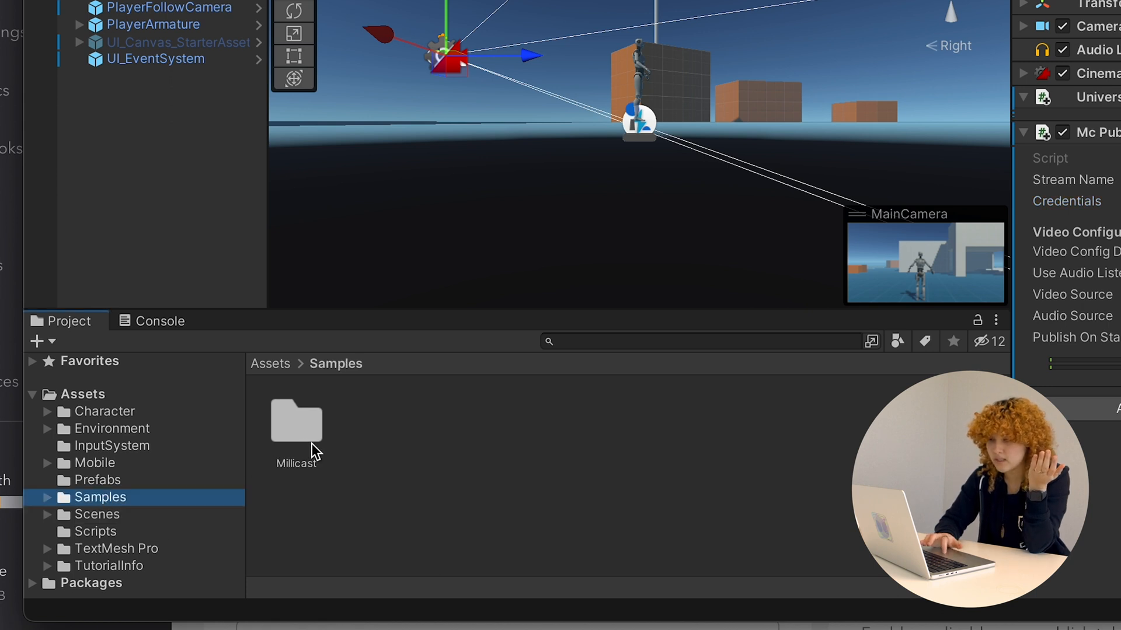
double_click(296, 421)
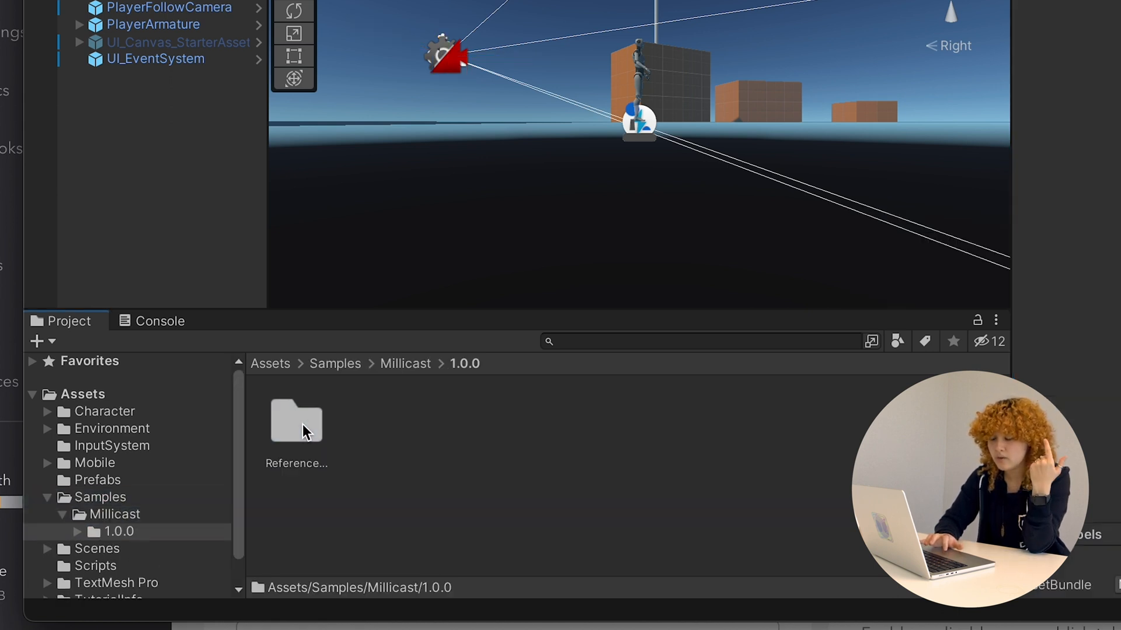
double_click(296, 420)
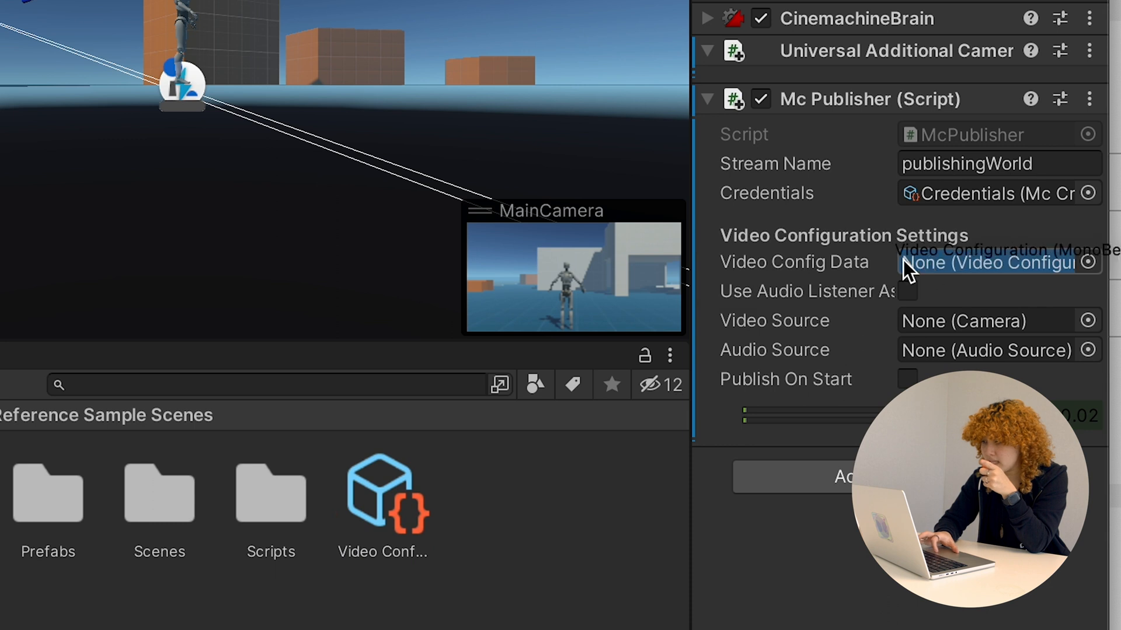
left_click(993, 263)
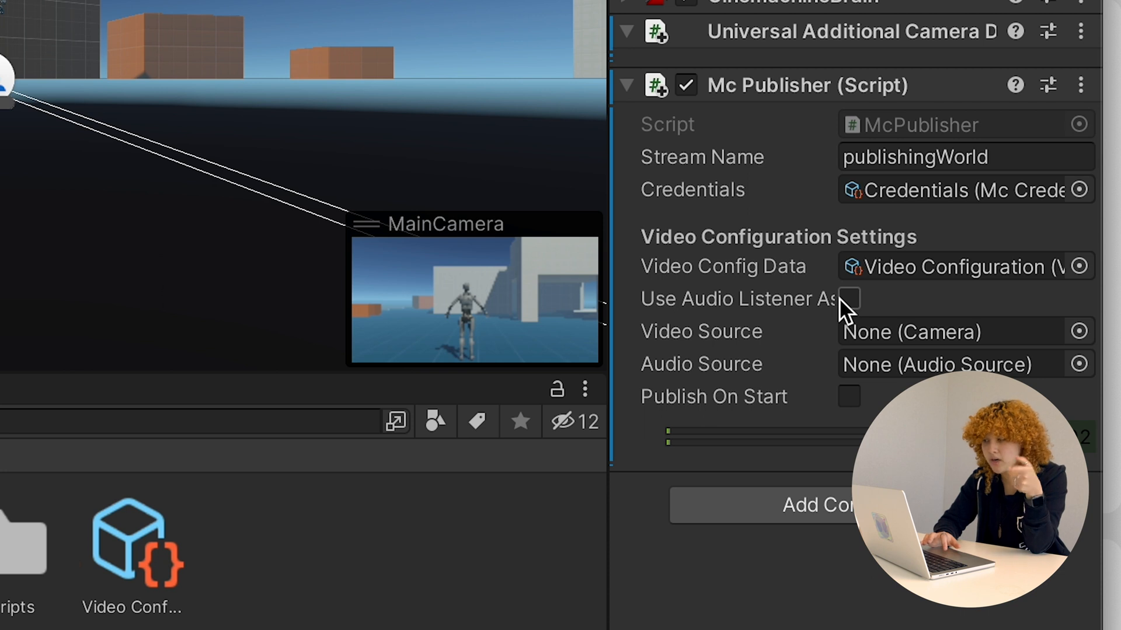
mouse_move(851, 314)
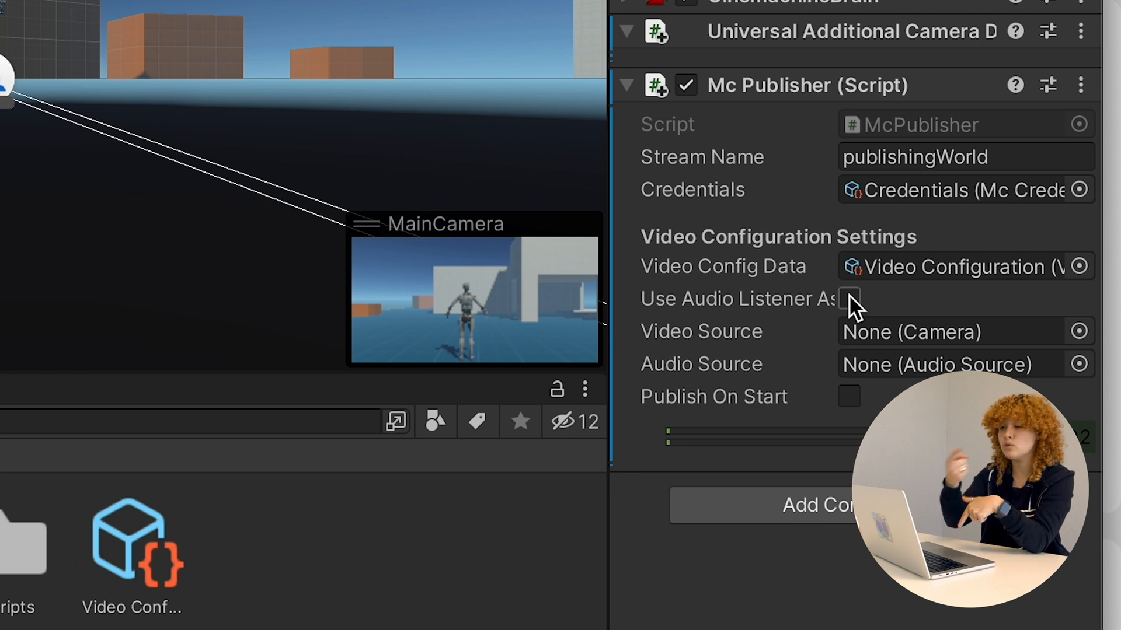
Enable Use Audio Listener, set Video Source to MainCamera and tick Publish On Start
left_click(849, 297)
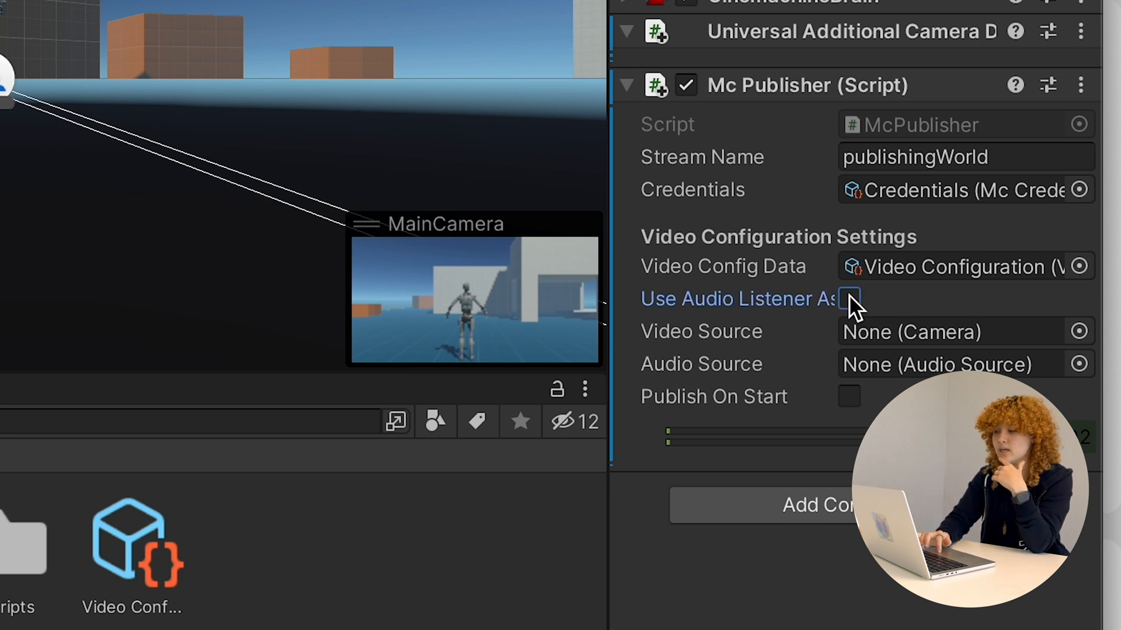
left_click(1078, 330)
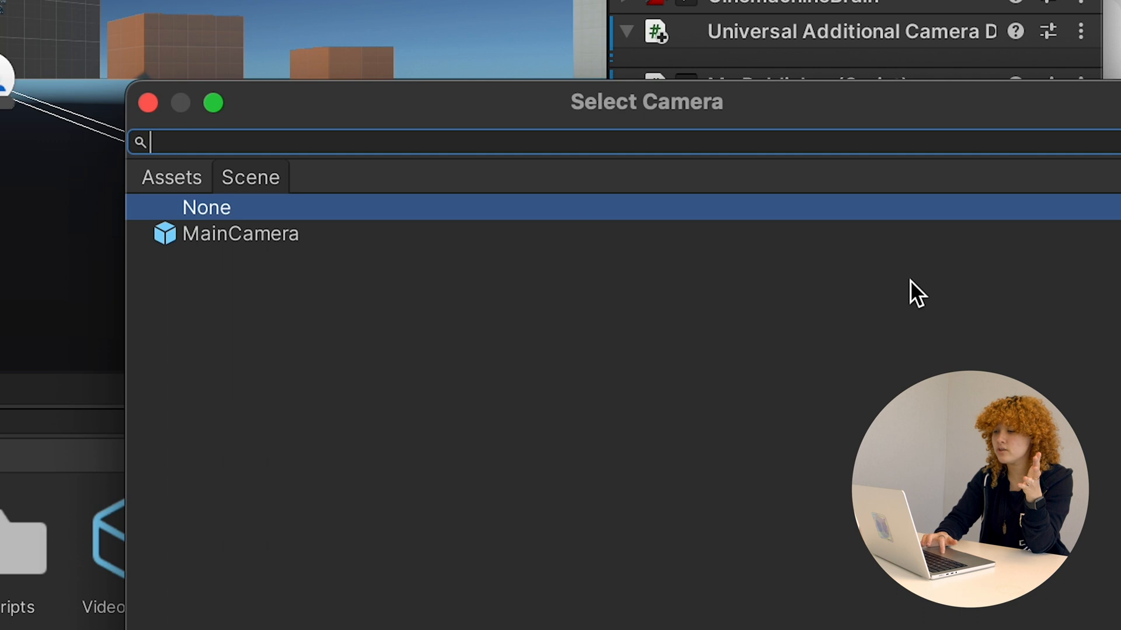
left_click(240, 234)
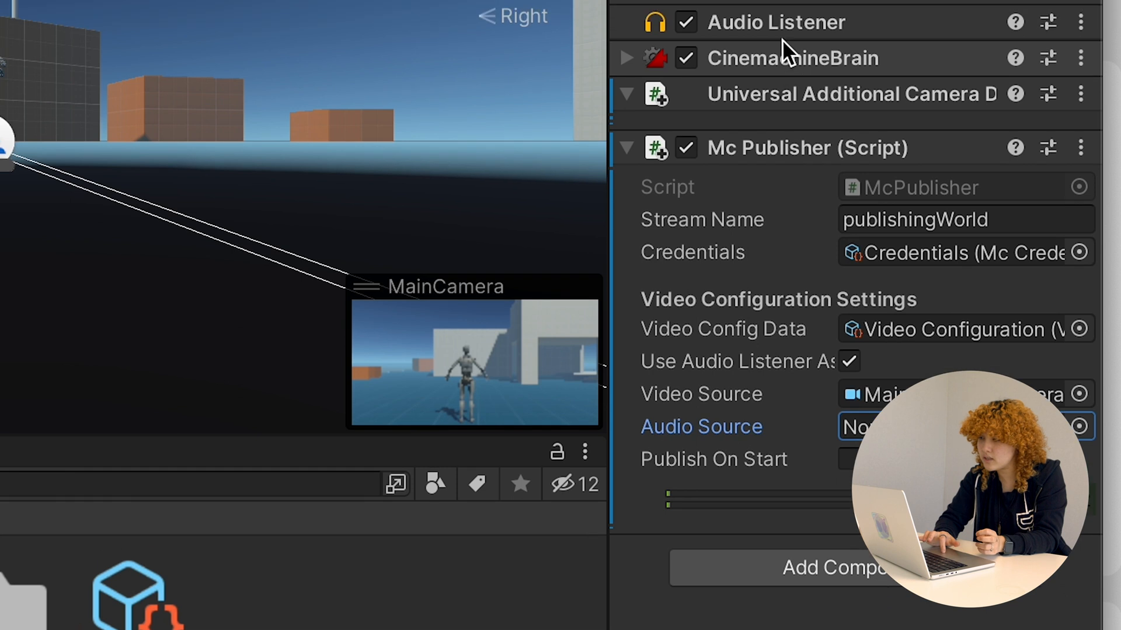
scroll("down", 3)
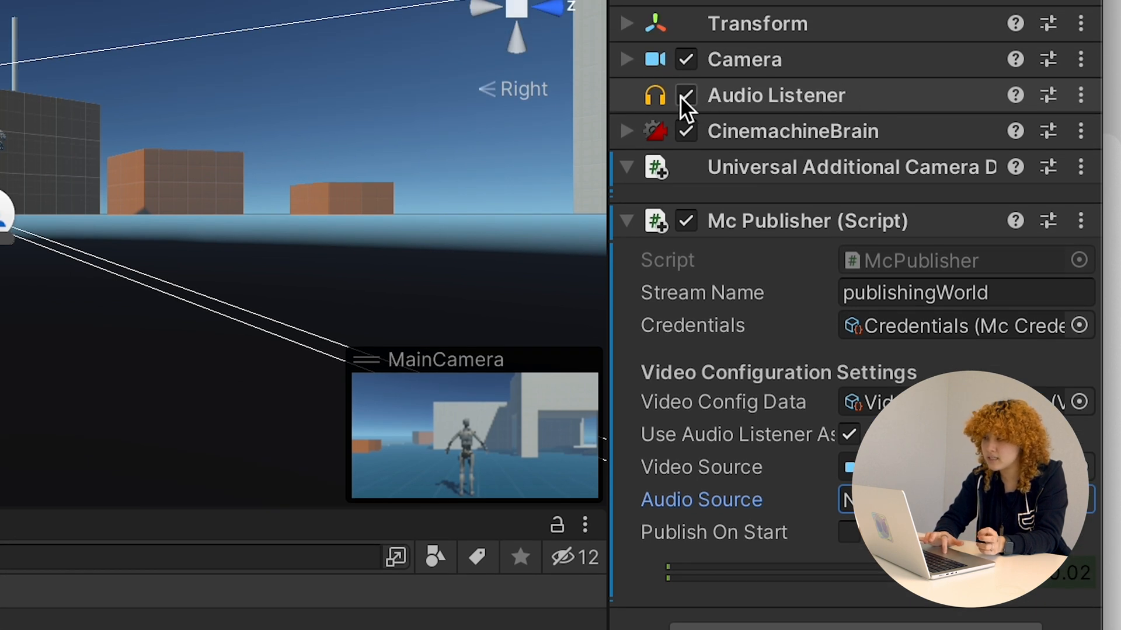
left_click(684, 94)
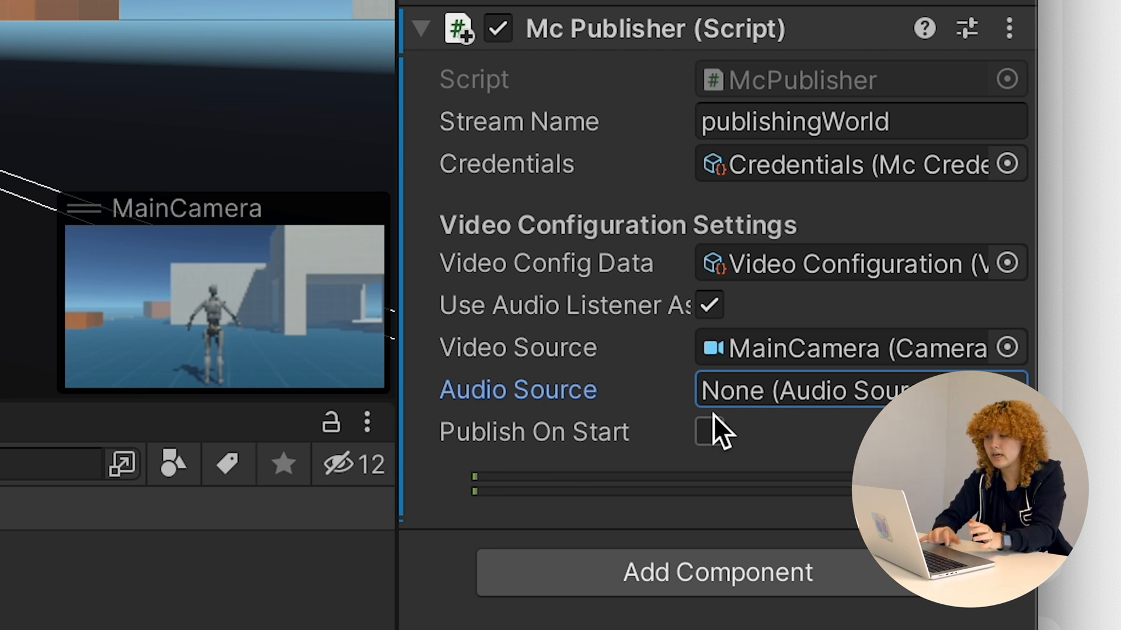
left_click(707, 432)
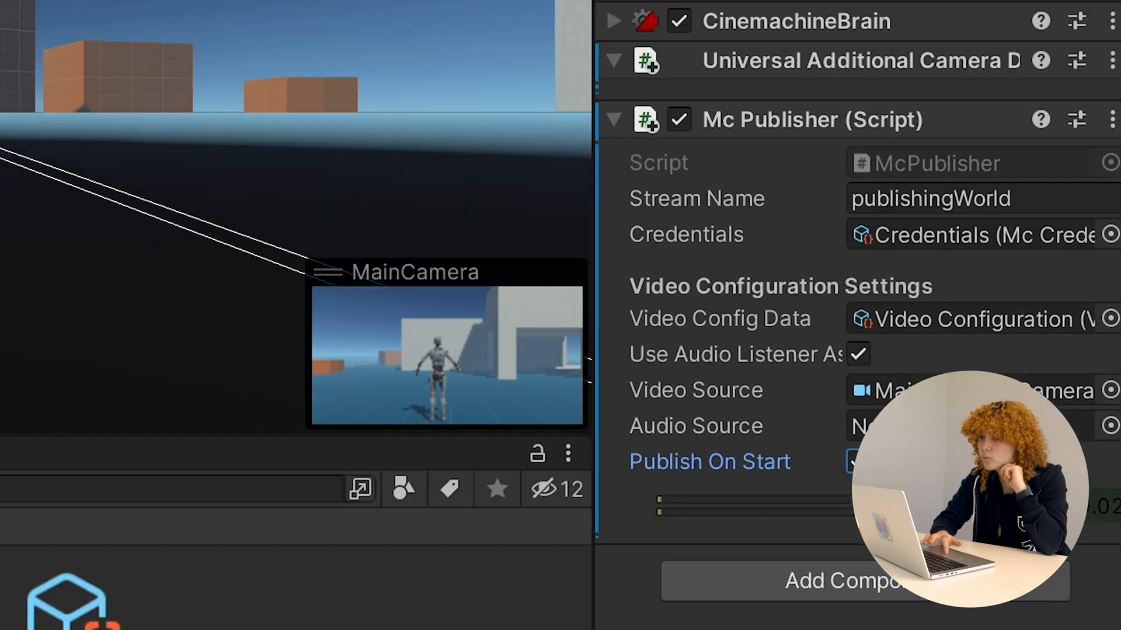
left_click(547, 21)
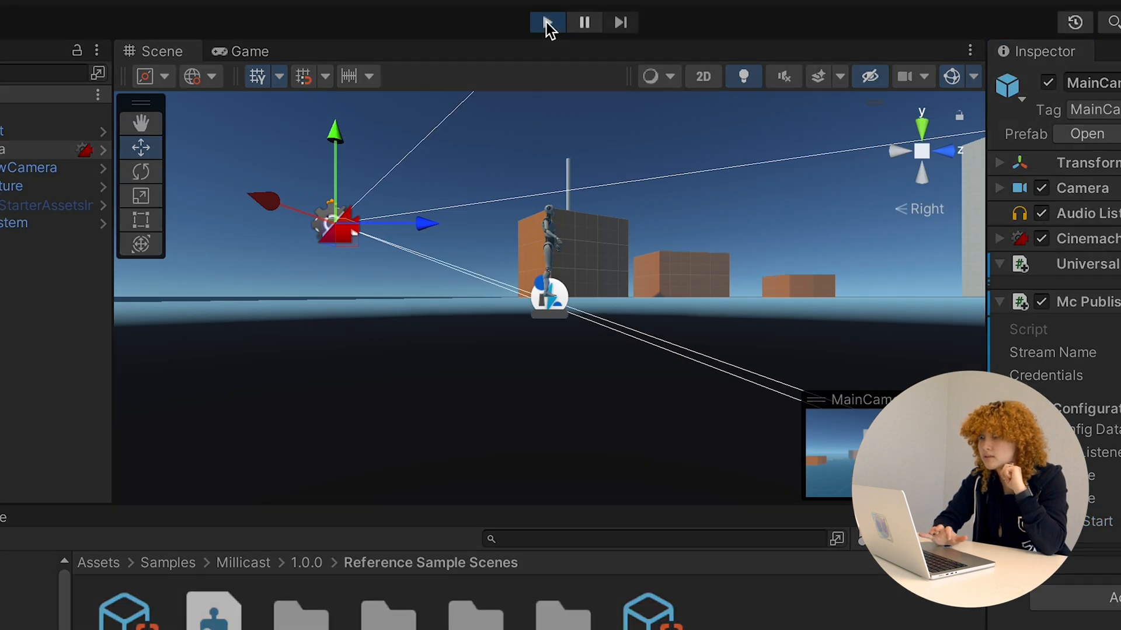
Enter Play mode so MainCamera starts publishing the stream
left_click(547, 21)
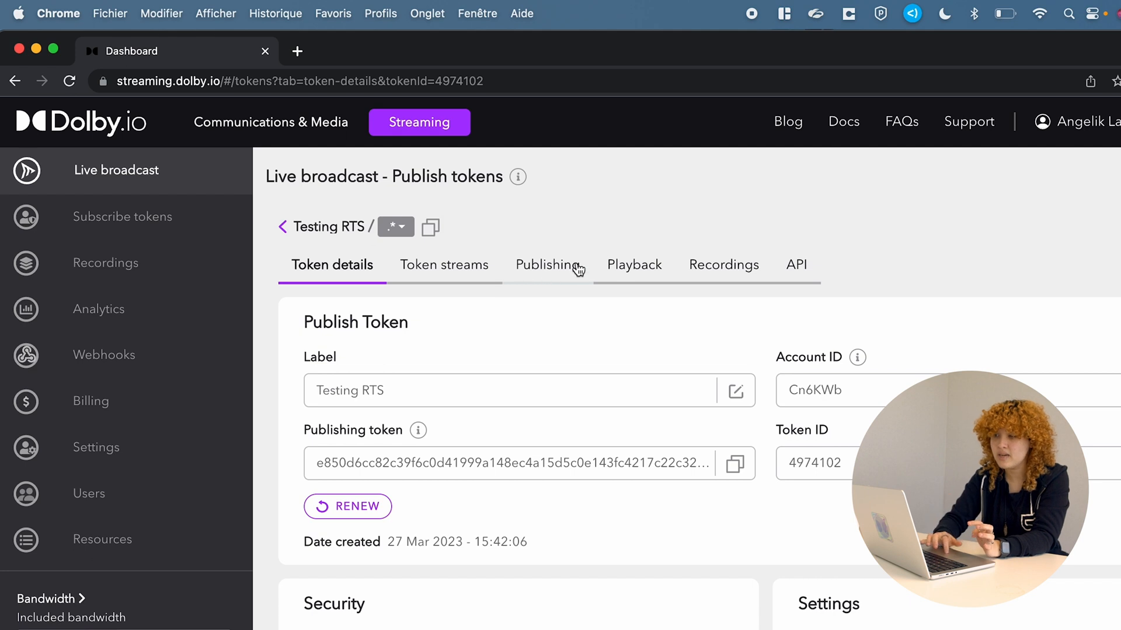
Build the viewer URL in a new tab from the Playback link, subscribe token and stream name publishingWorld
left_click(633, 265)
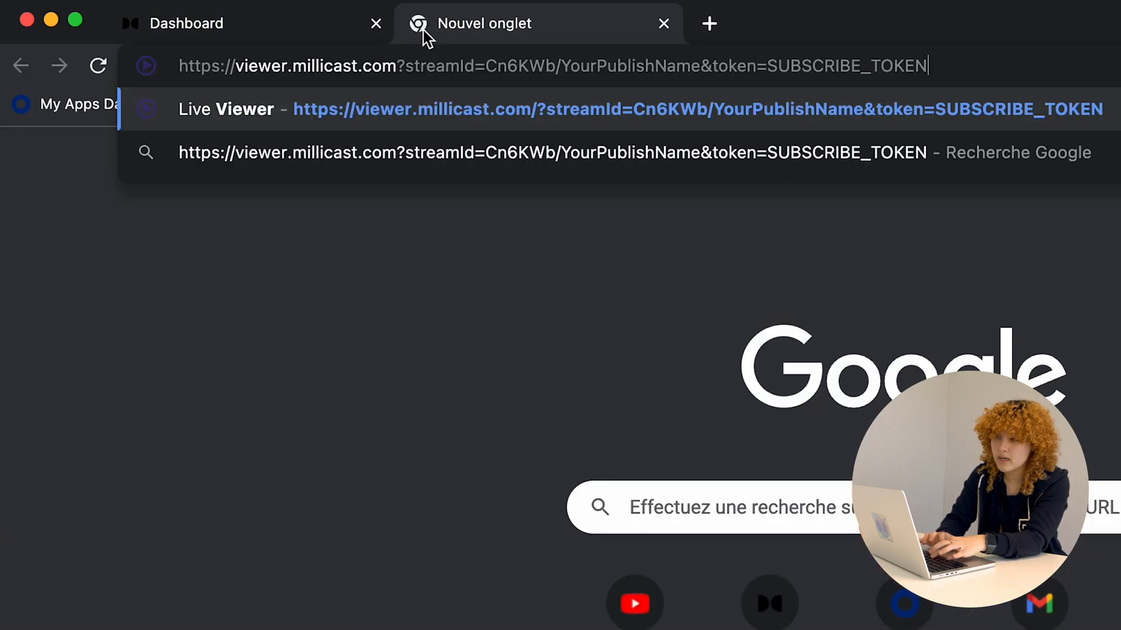
mouse_move(836, 306)
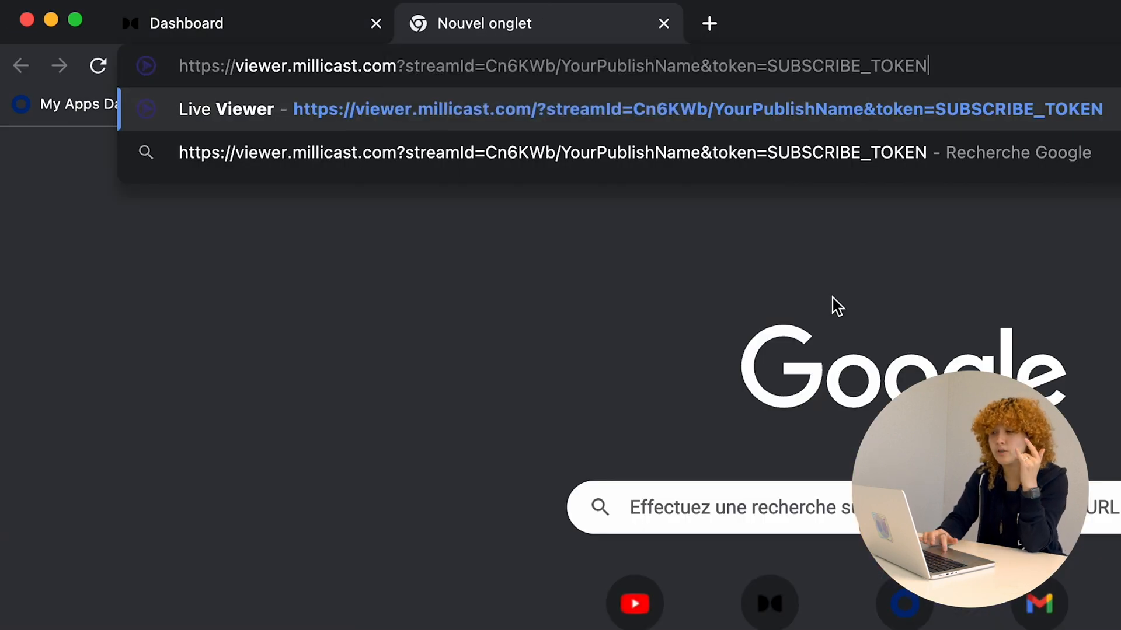
double_click(550, 65)
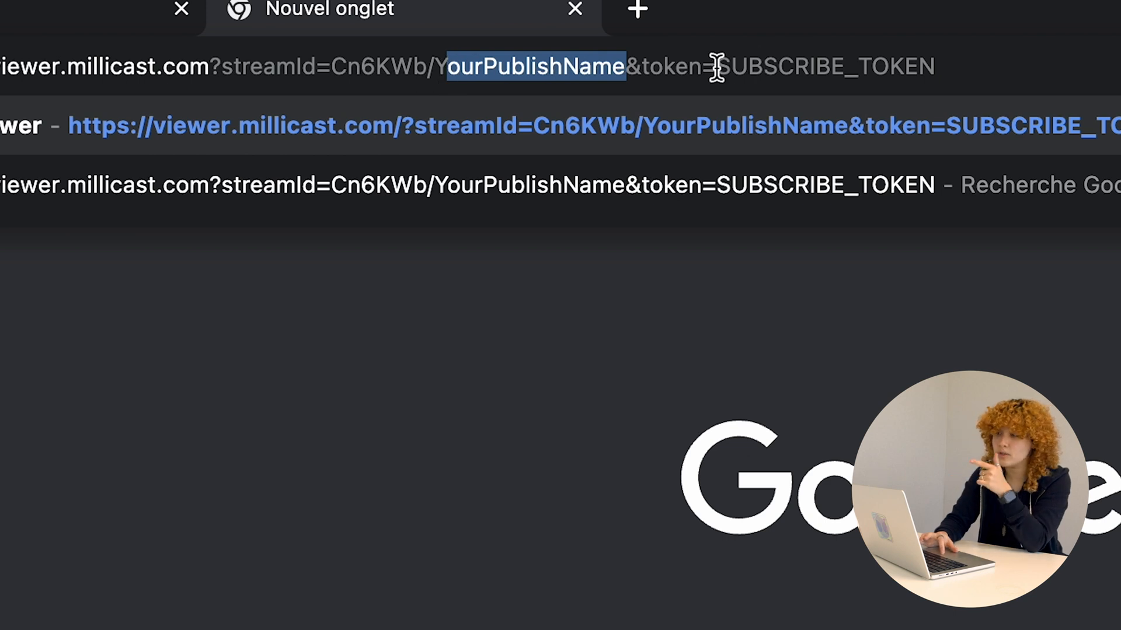
left_click(231, 33)
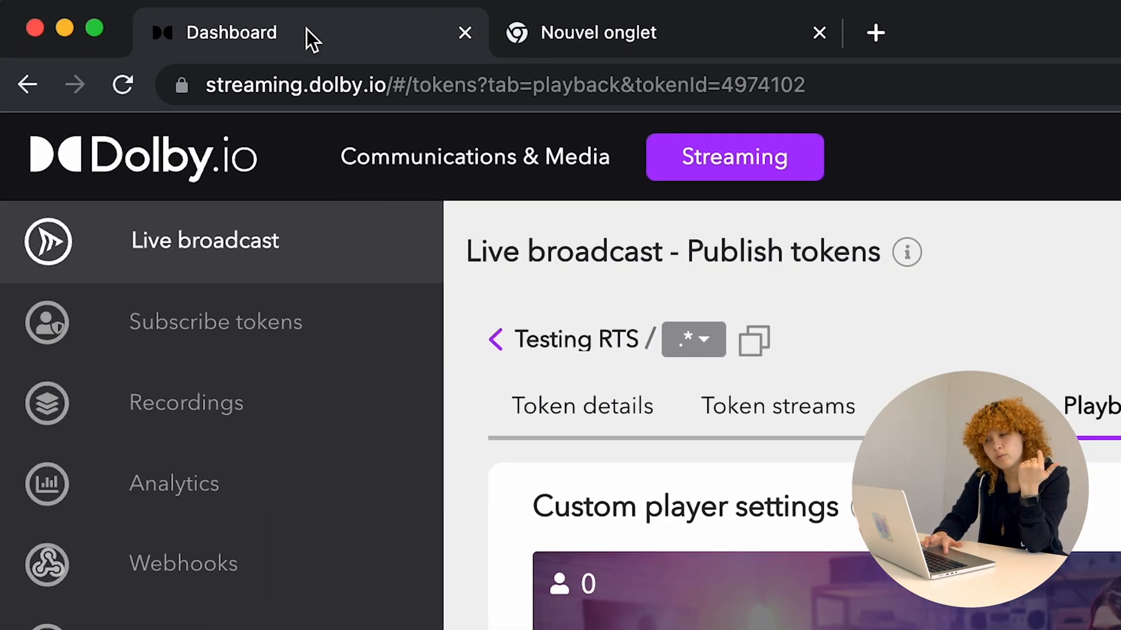
left_click(214, 322)
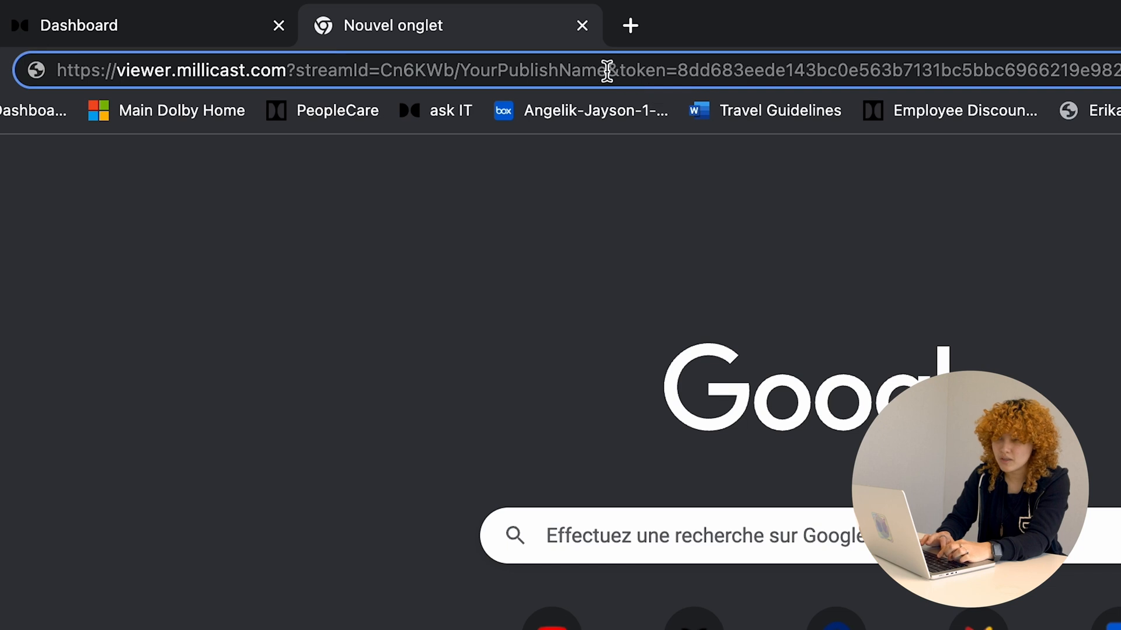
double_click(533, 70)
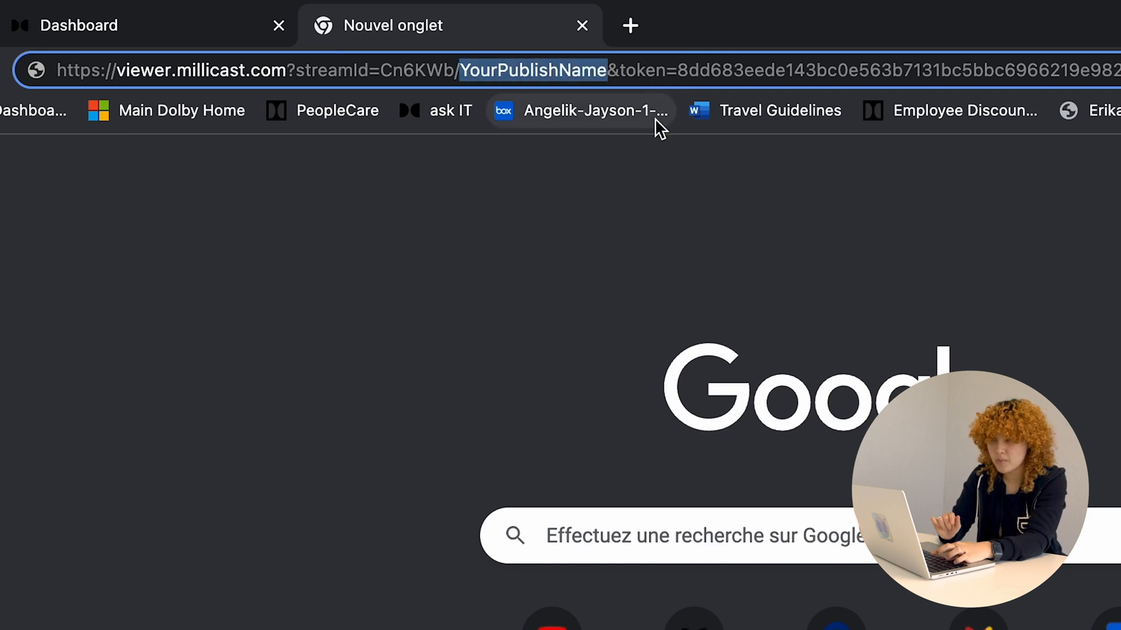
key("Enter")
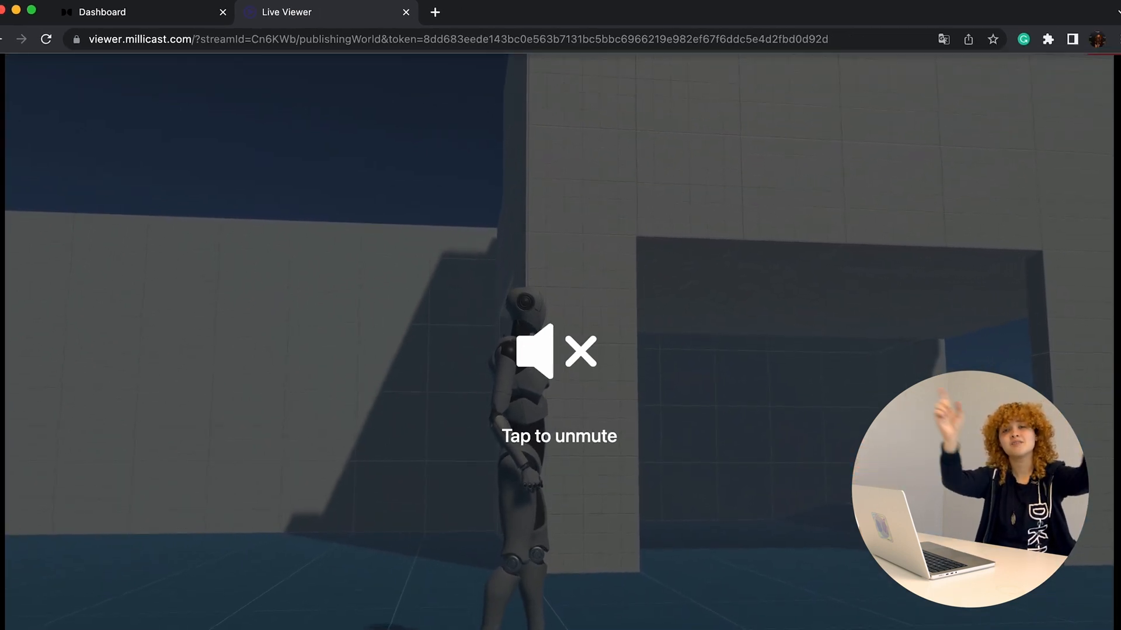
Unmute the publishingWorld stream playing in the Millicast Live Viewer
left_click(559, 357)
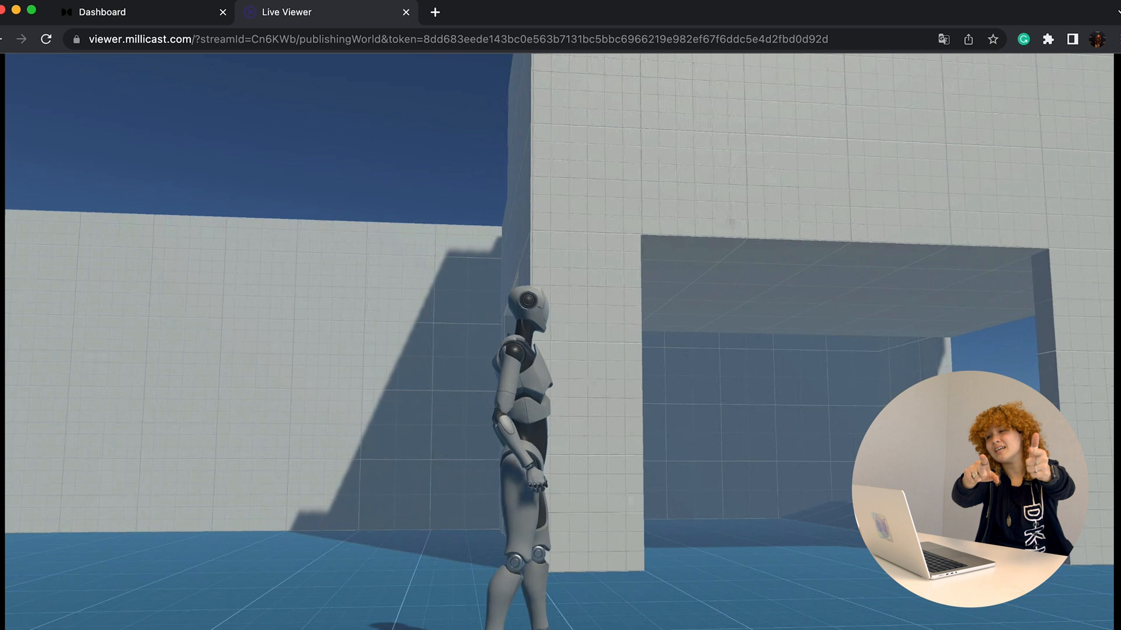